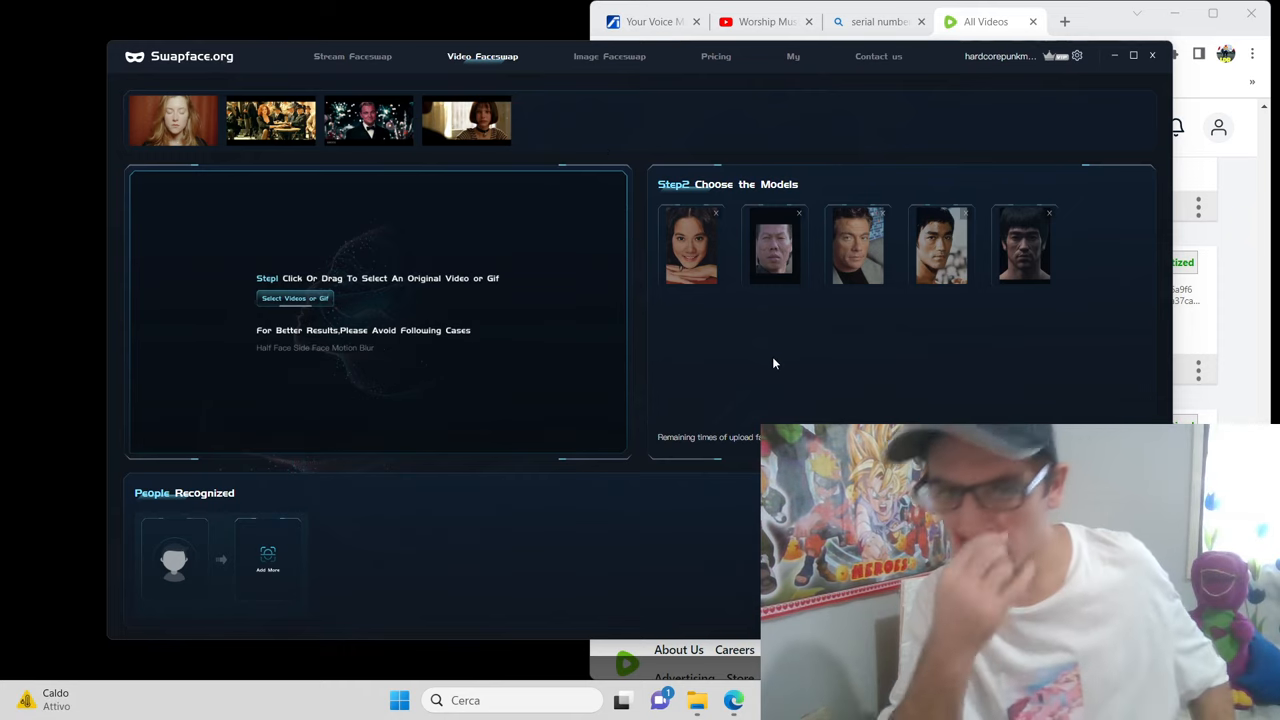
pyautogui.moveTo(838, 110)
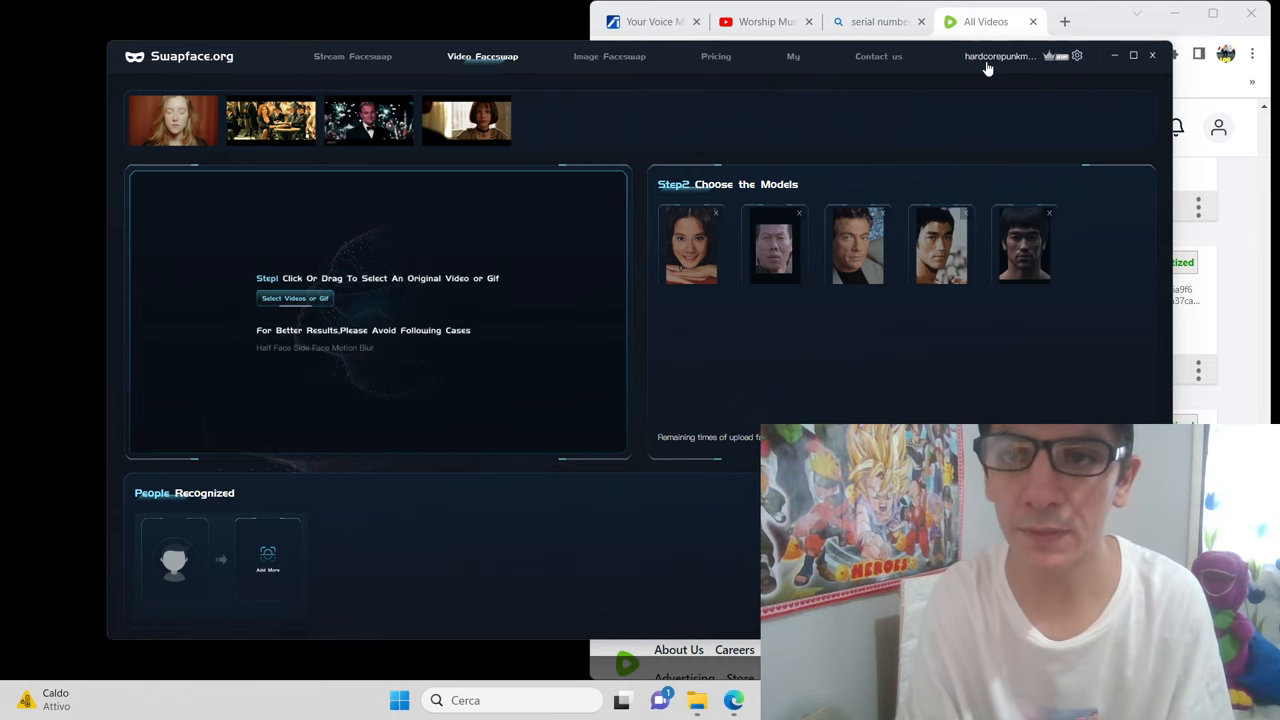
pyautogui.moveTo(1053, 68)
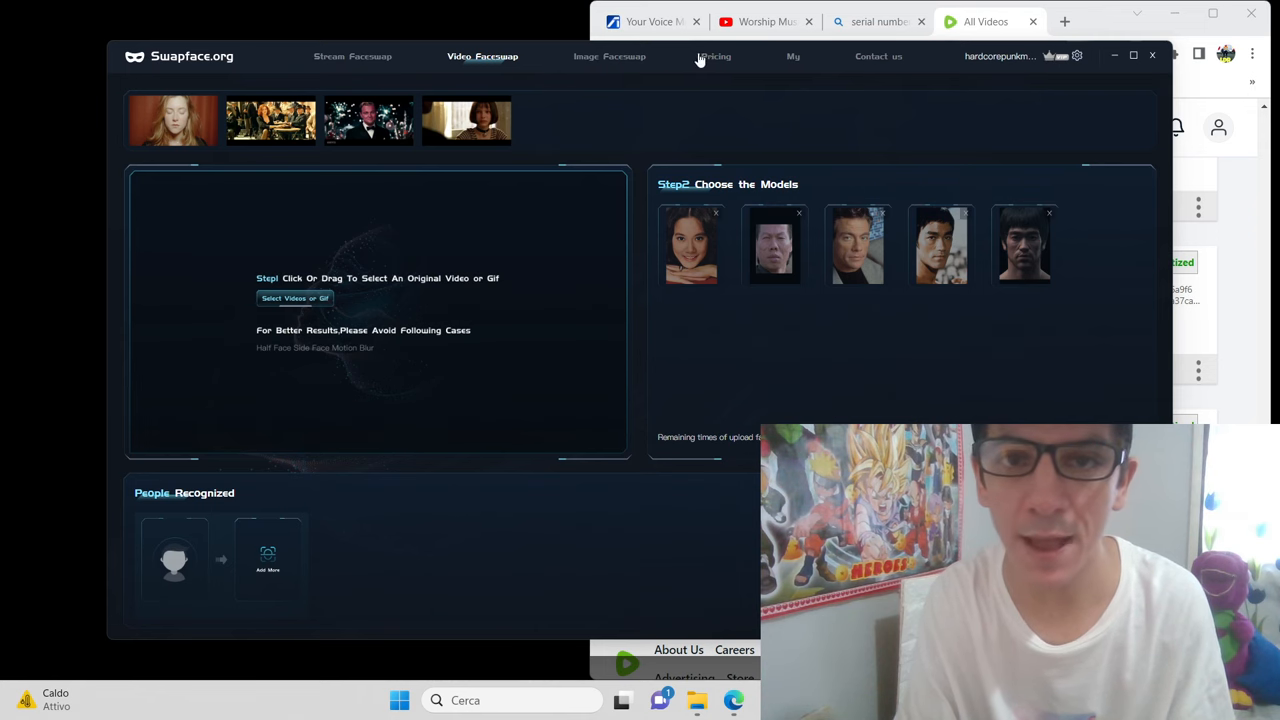
# - View the Free, Pay as you go, Pro, Advance and Enterprise plan prices, then bring up Rumble
pyautogui.click(716, 56)
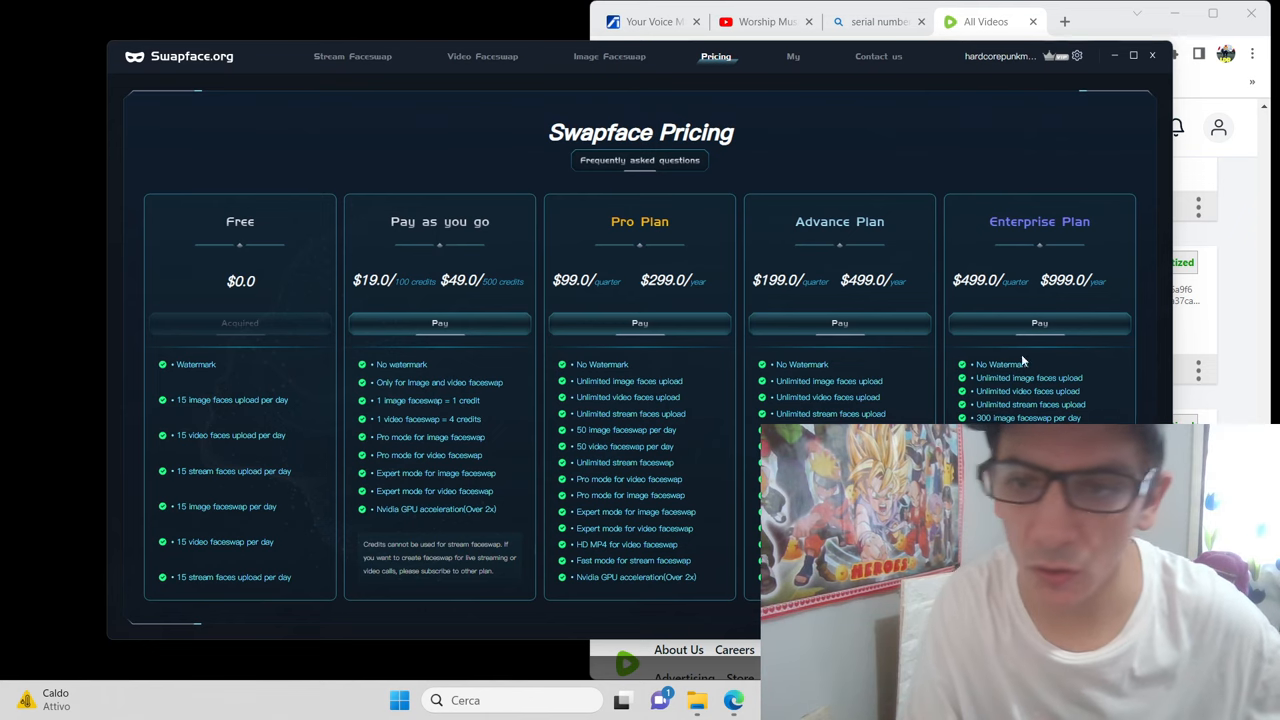
pyautogui.moveTo(1080, 293)
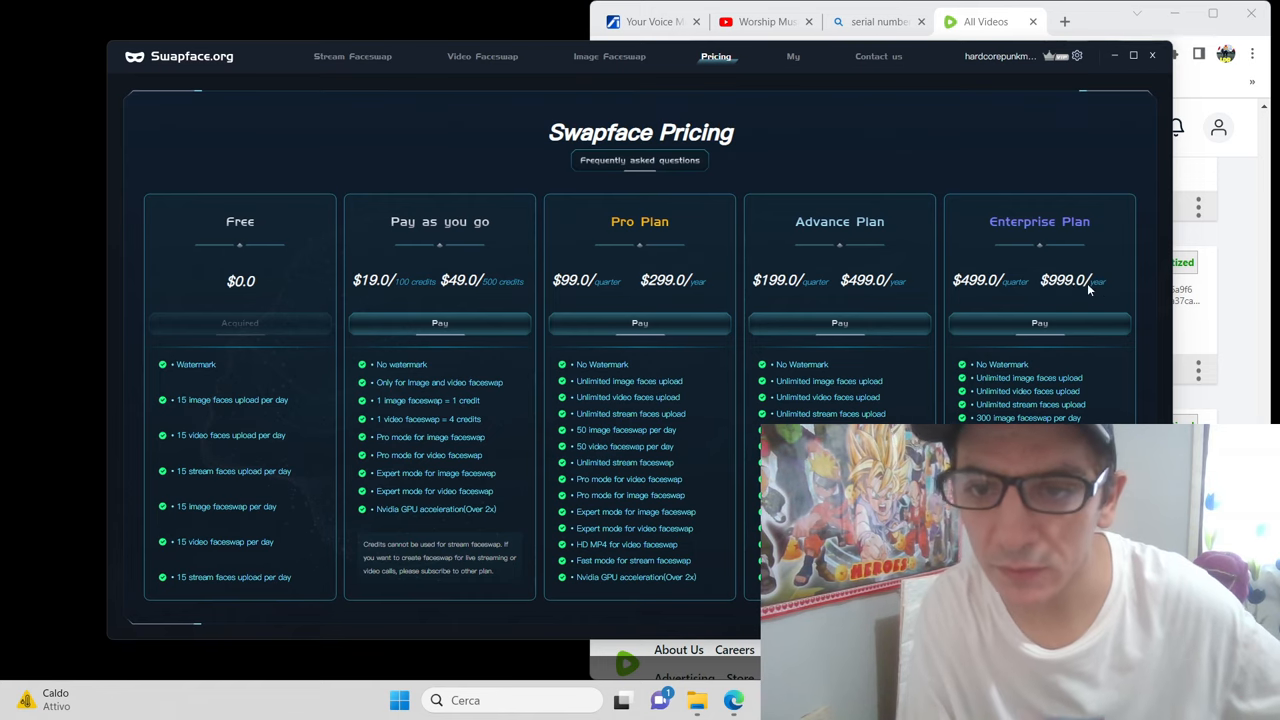
pyautogui.moveTo(1005, 280)
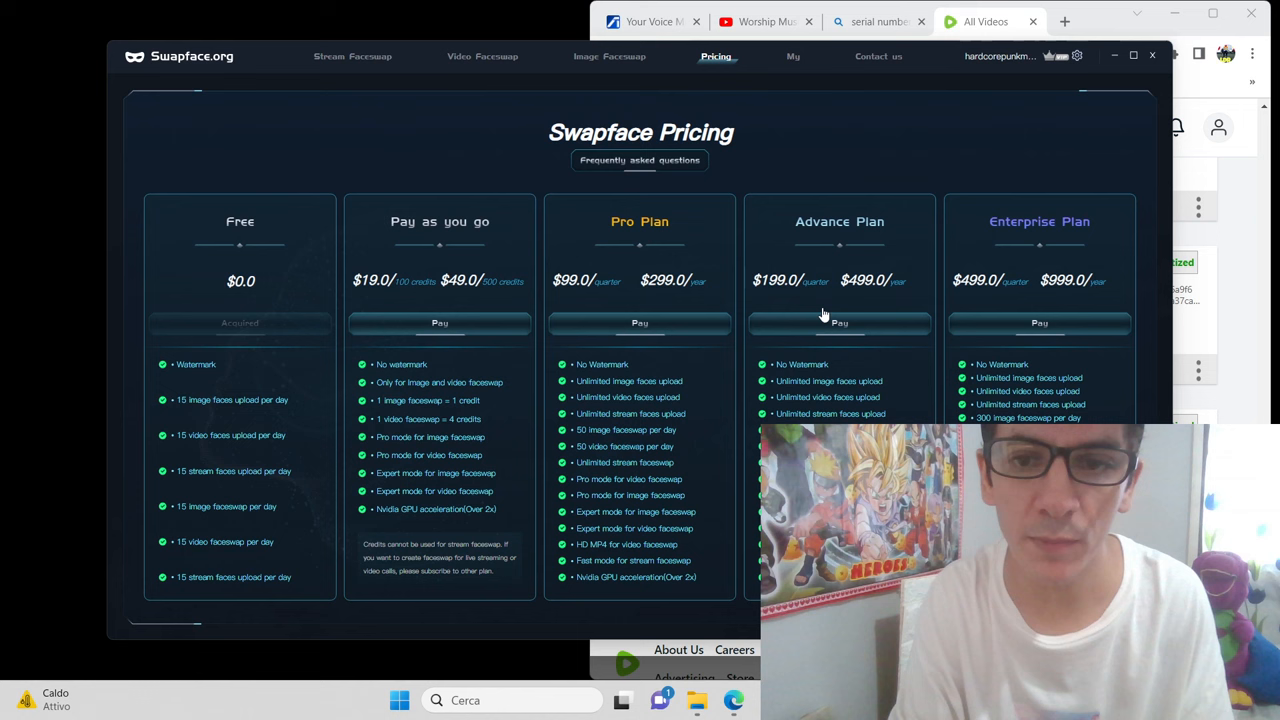
pyautogui.click(985, 21)
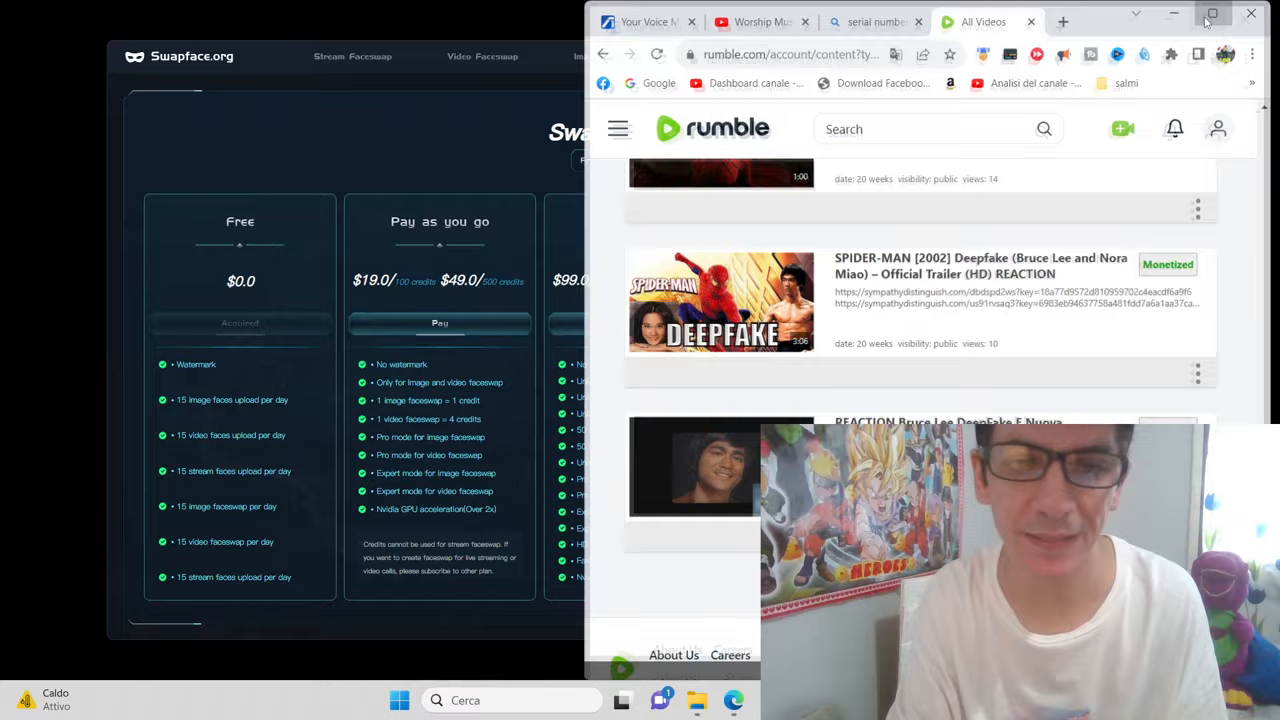
# - Maximize Chrome and browse the Rumble channel's deepfake-filtered video list
pyautogui.click(1212, 14)
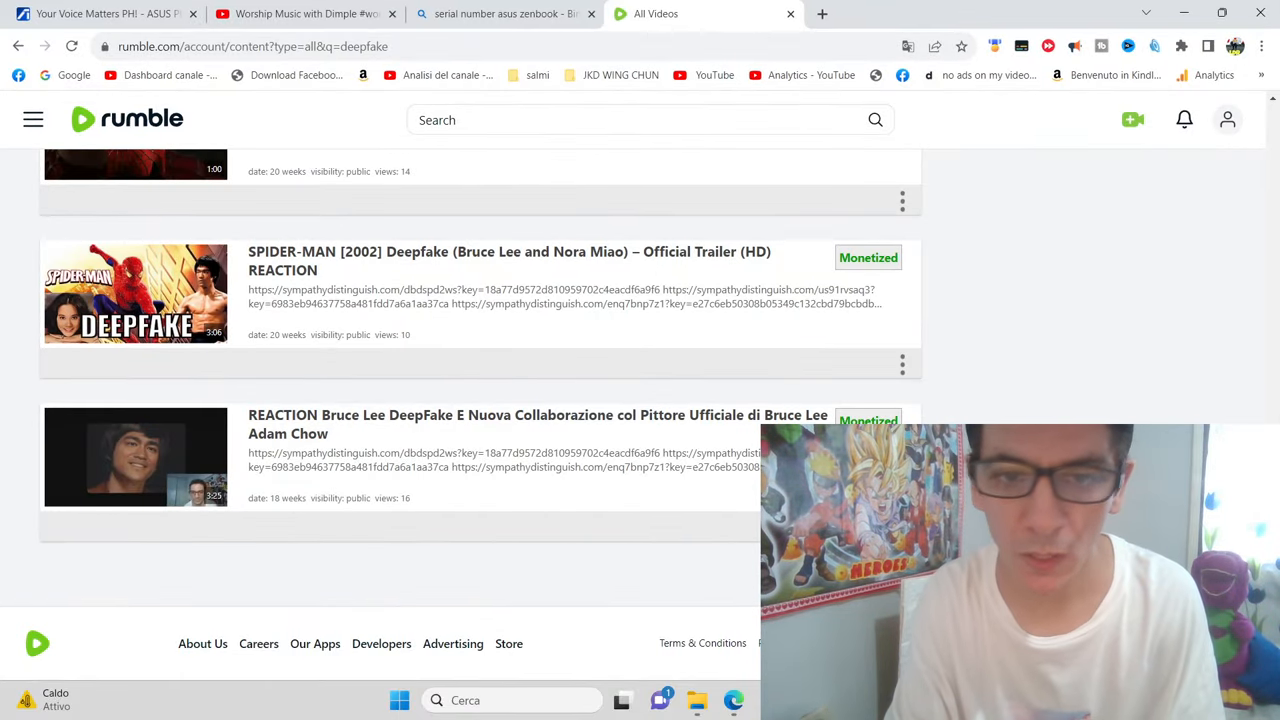
pyautogui.scroll(-3)
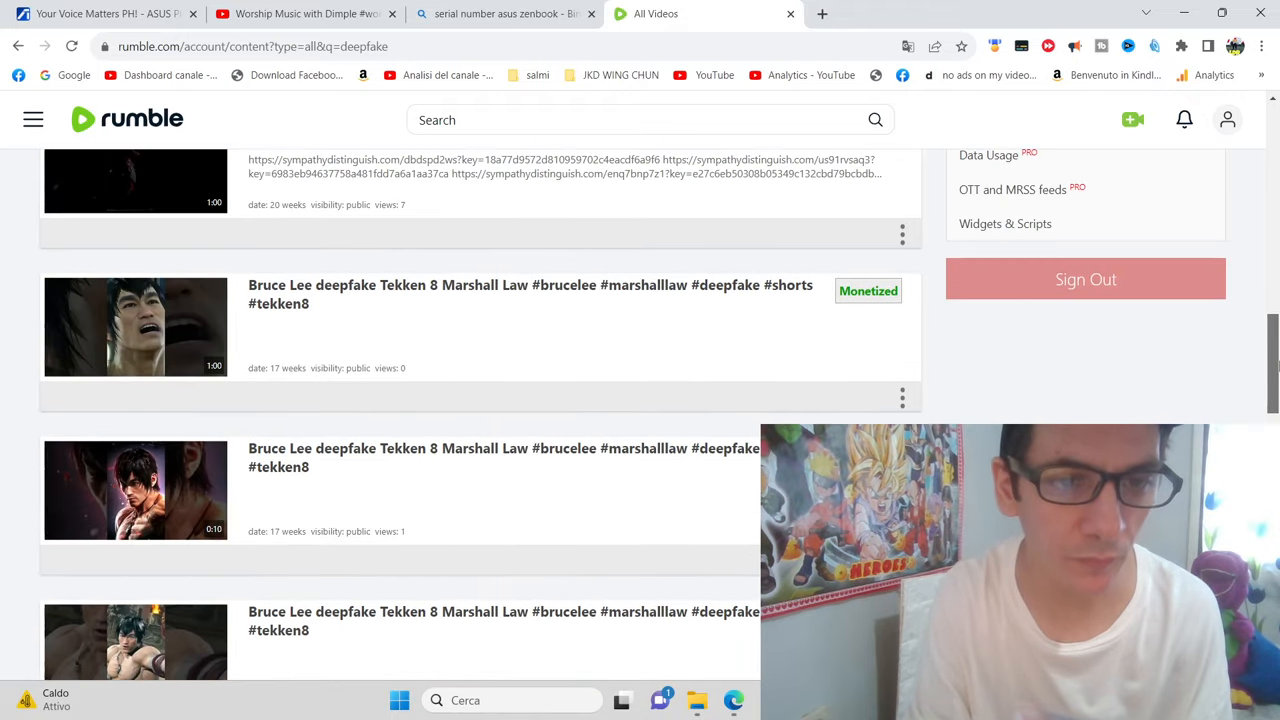
pyautogui.scroll(3)
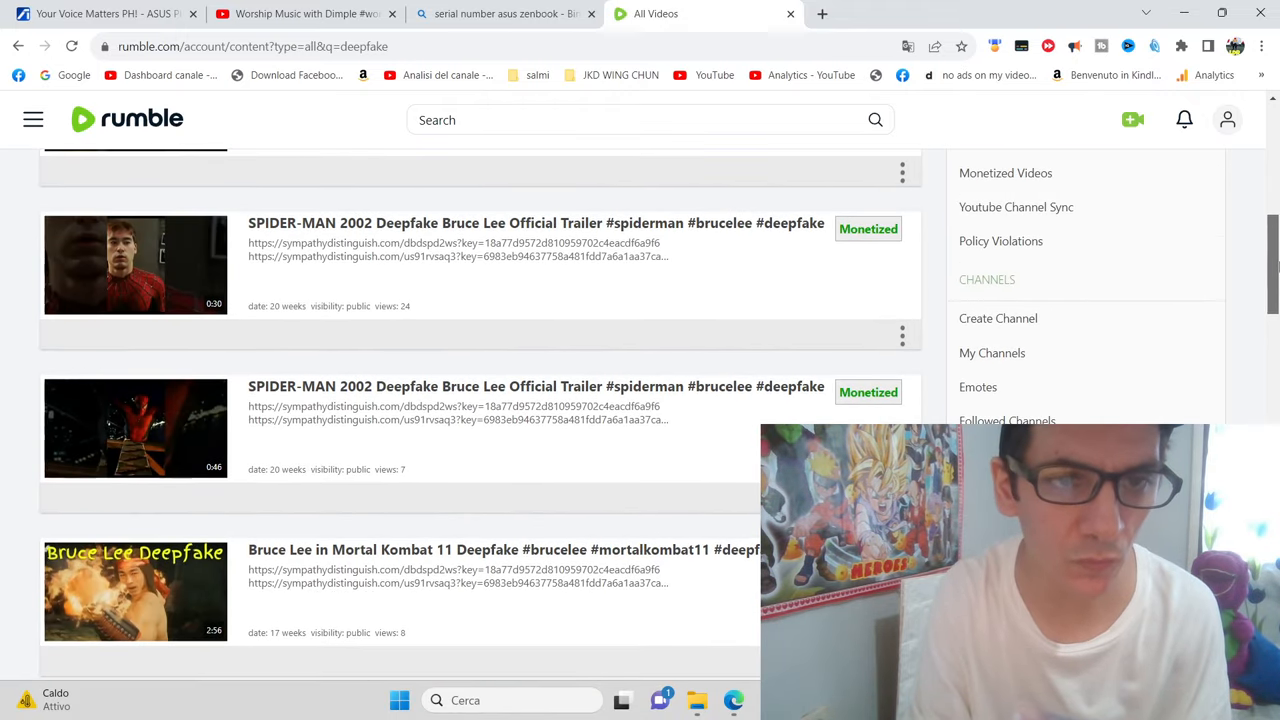
pyautogui.scroll(3)
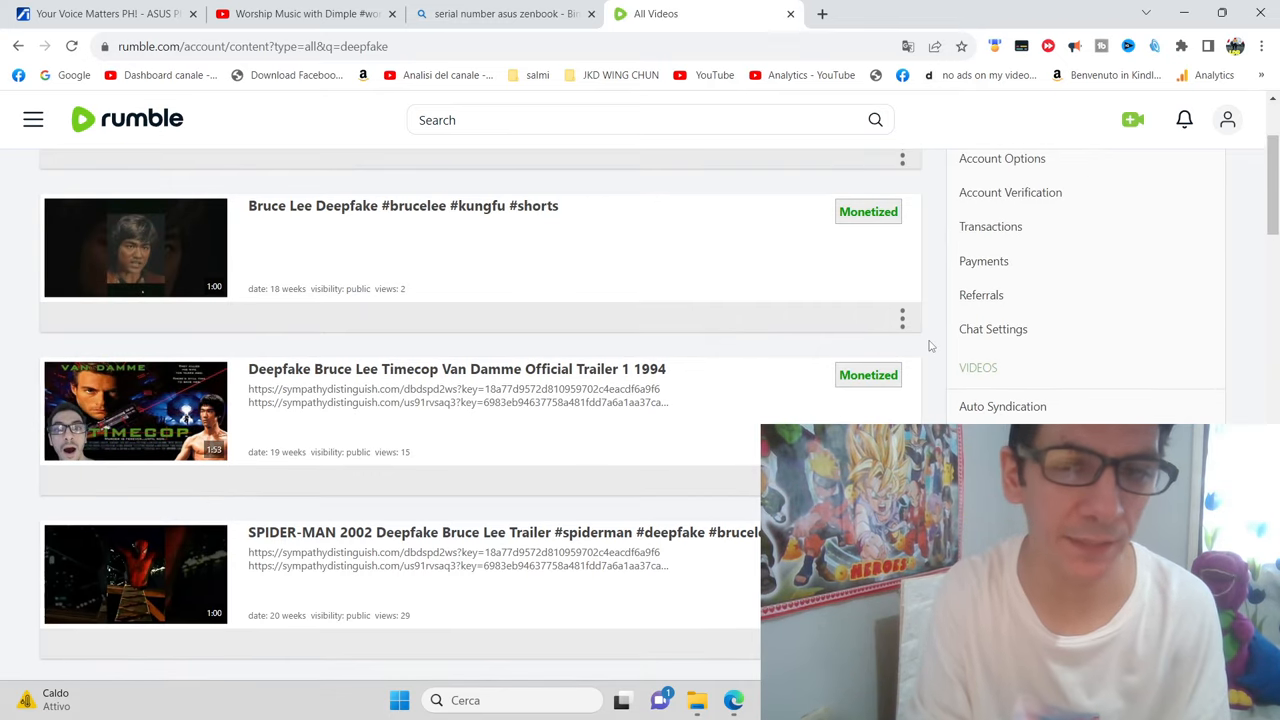
pyautogui.scroll(-3)
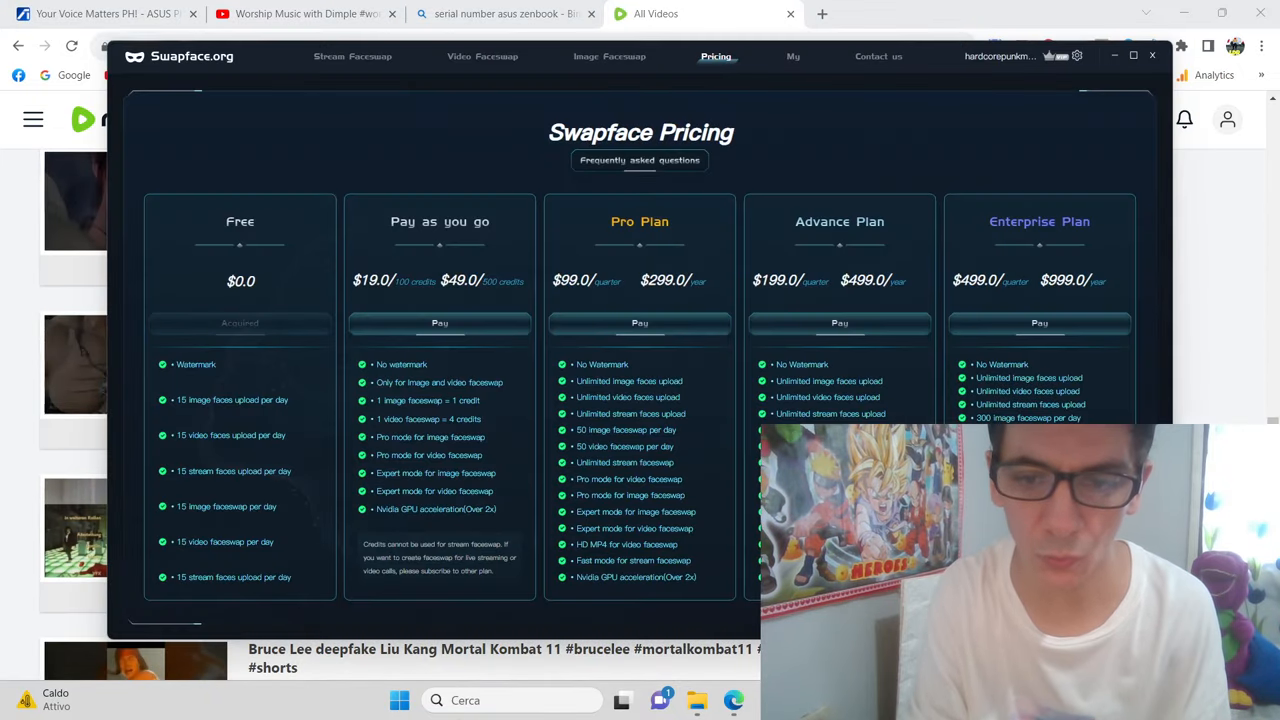
# - Switch Swapface to Stream Faceswap, showing camera off and OBS Virtual Camera output
pyautogui.click(352, 56)
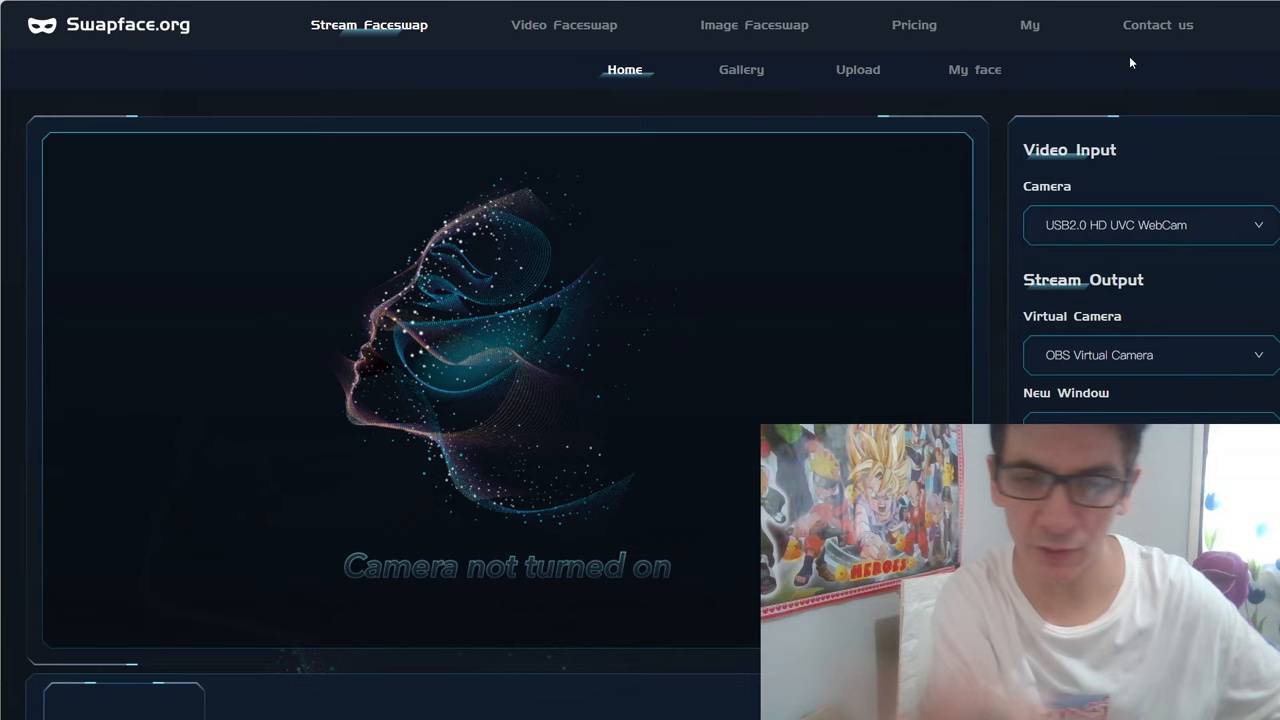
pyautogui.moveTo(770, 342)
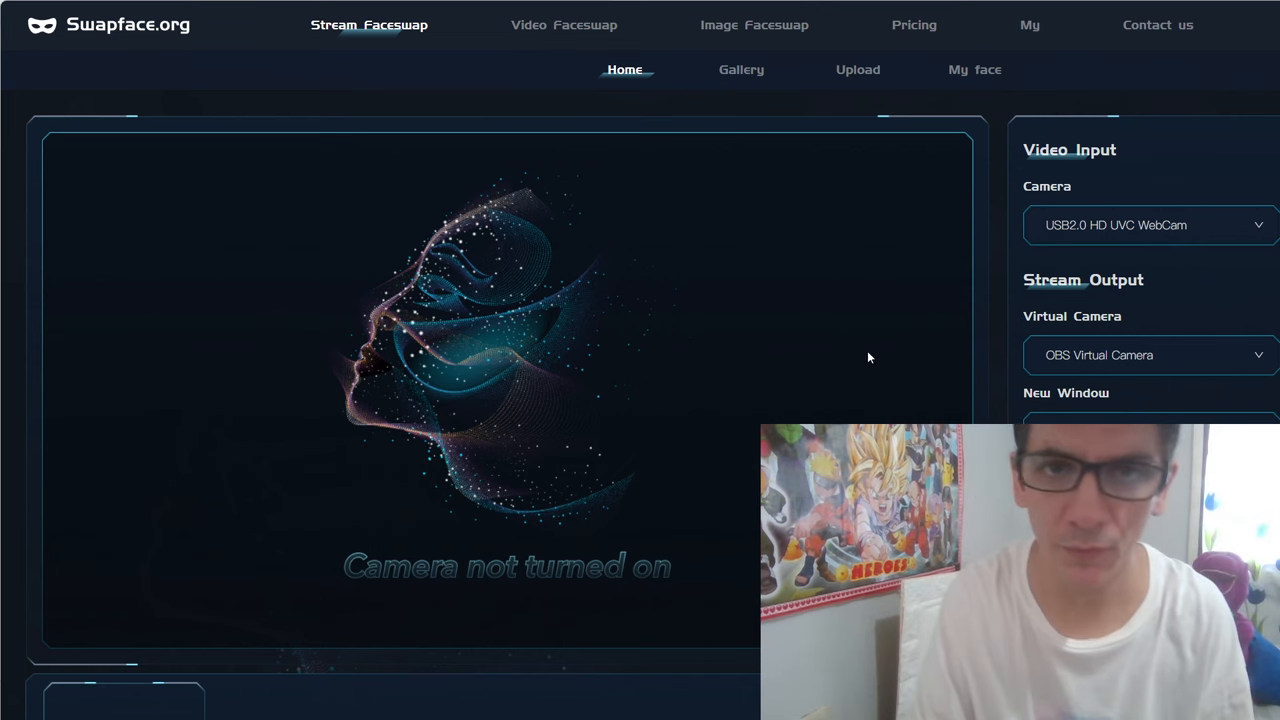
# - Look at Video Faceswap's model faces, then open Image Faceswap awaiting an original image
pyautogui.click(564, 25)
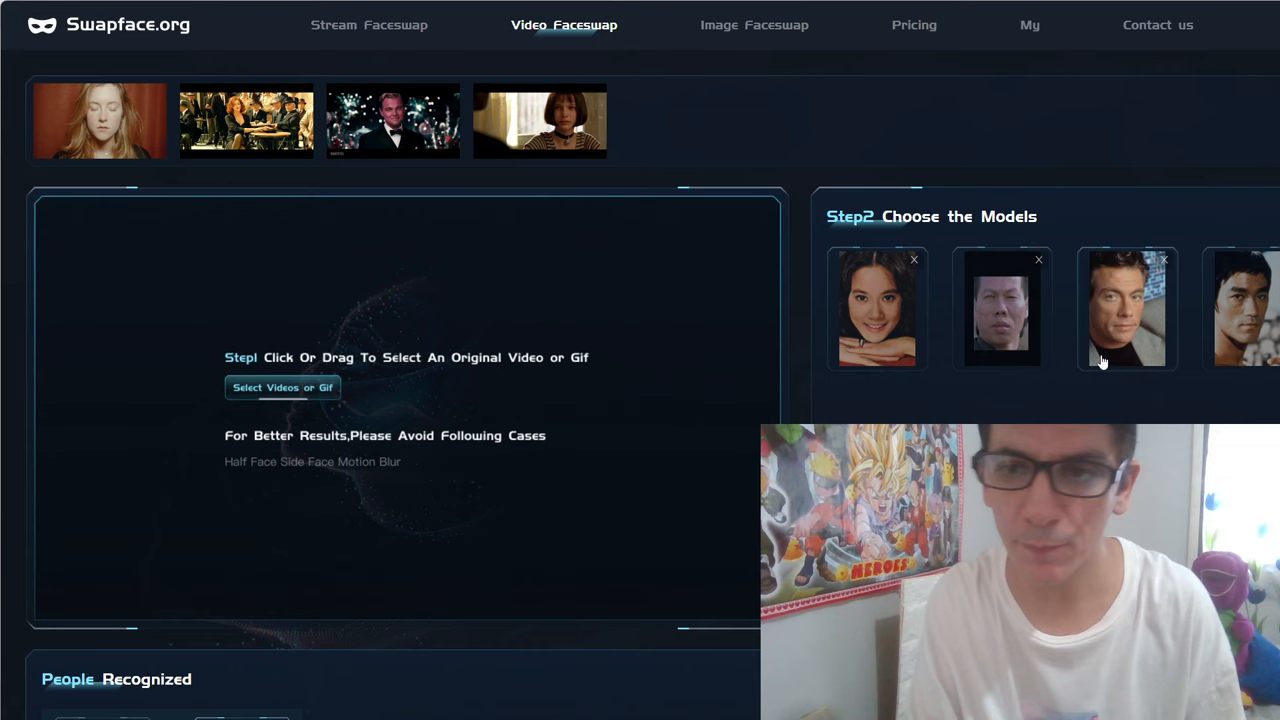
pyautogui.moveTo(957, 24)
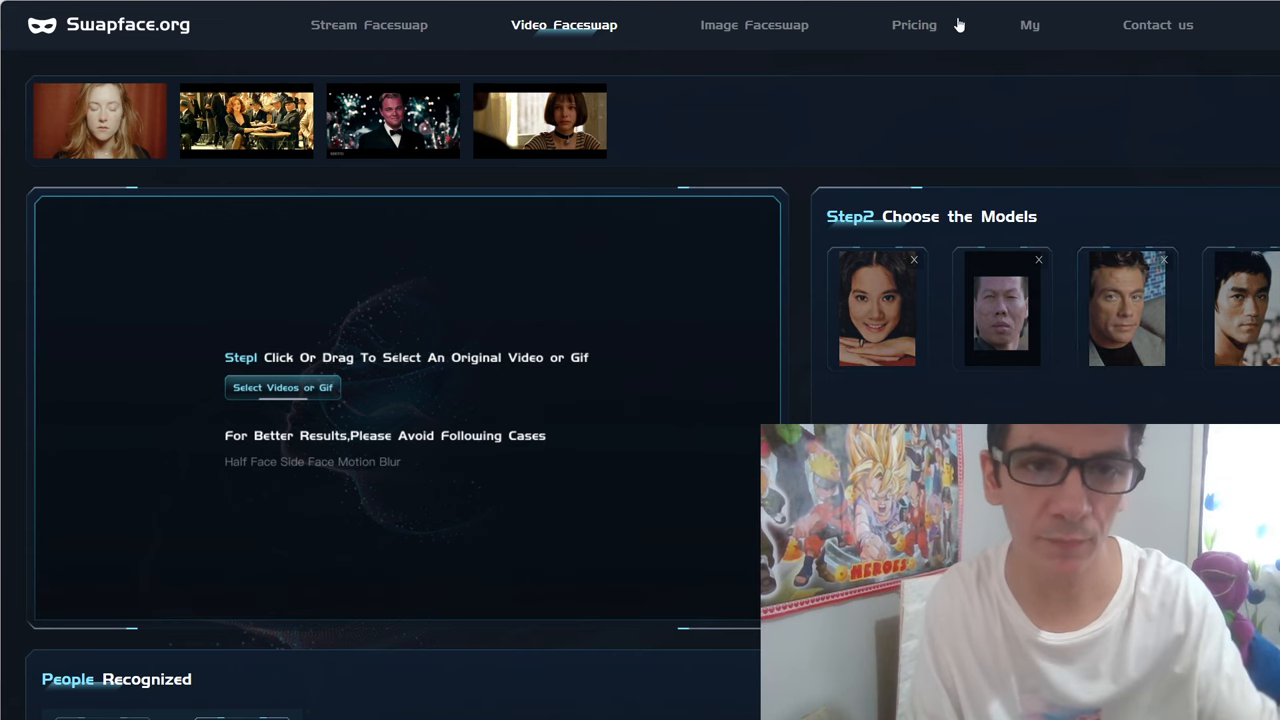
pyautogui.moveTo(1242, 27)
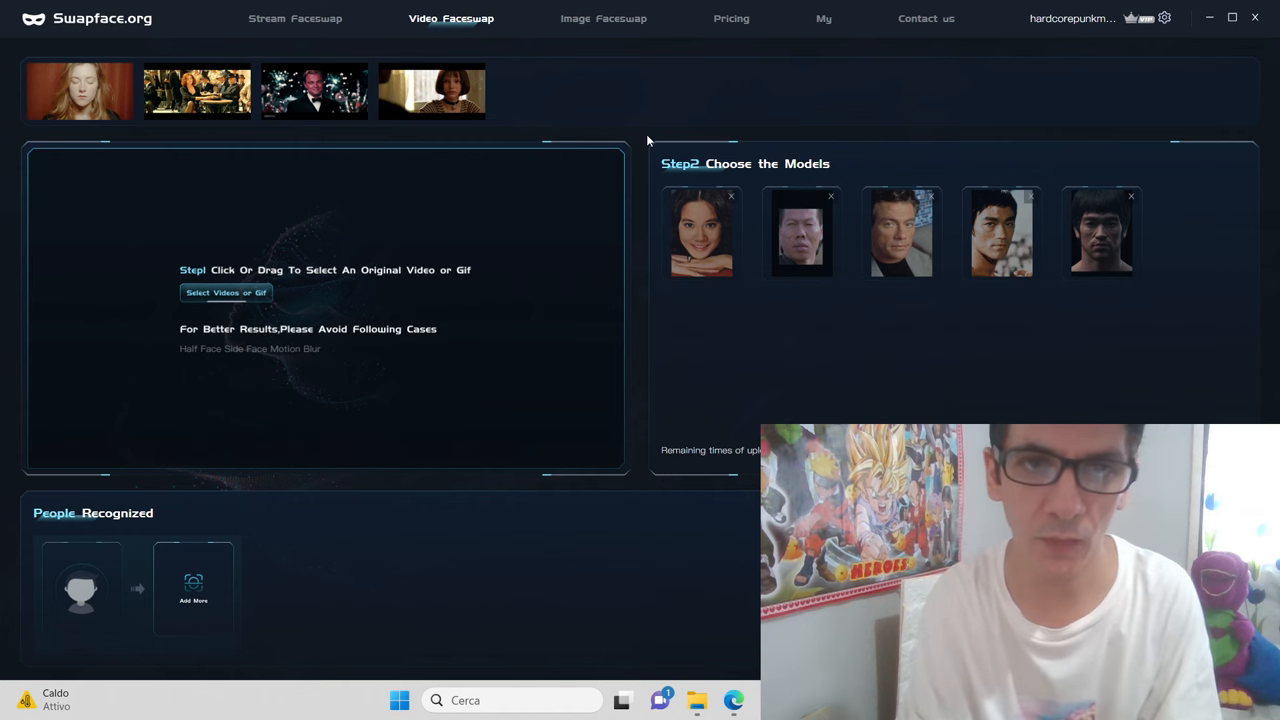
pyautogui.click(603, 18)
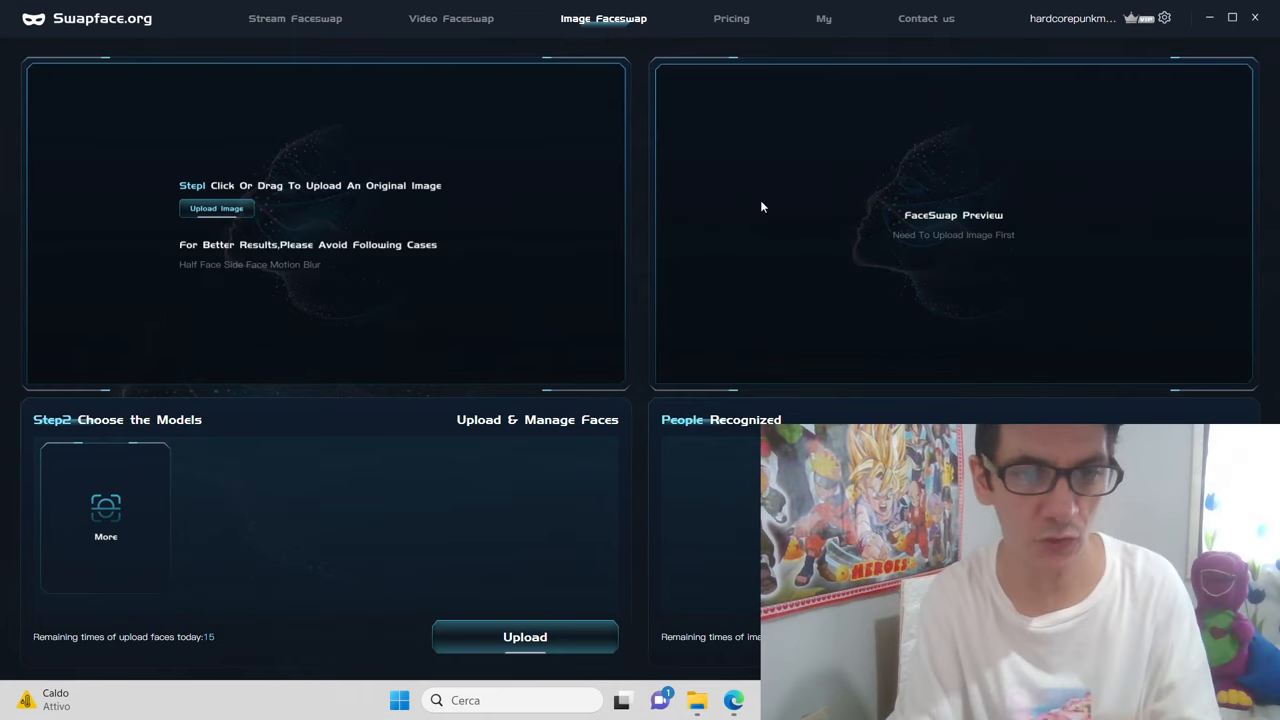
# - Revisit the five Swapface pricing plans, then return to Rumble's deepfake video list
pyautogui.click(731, 18)
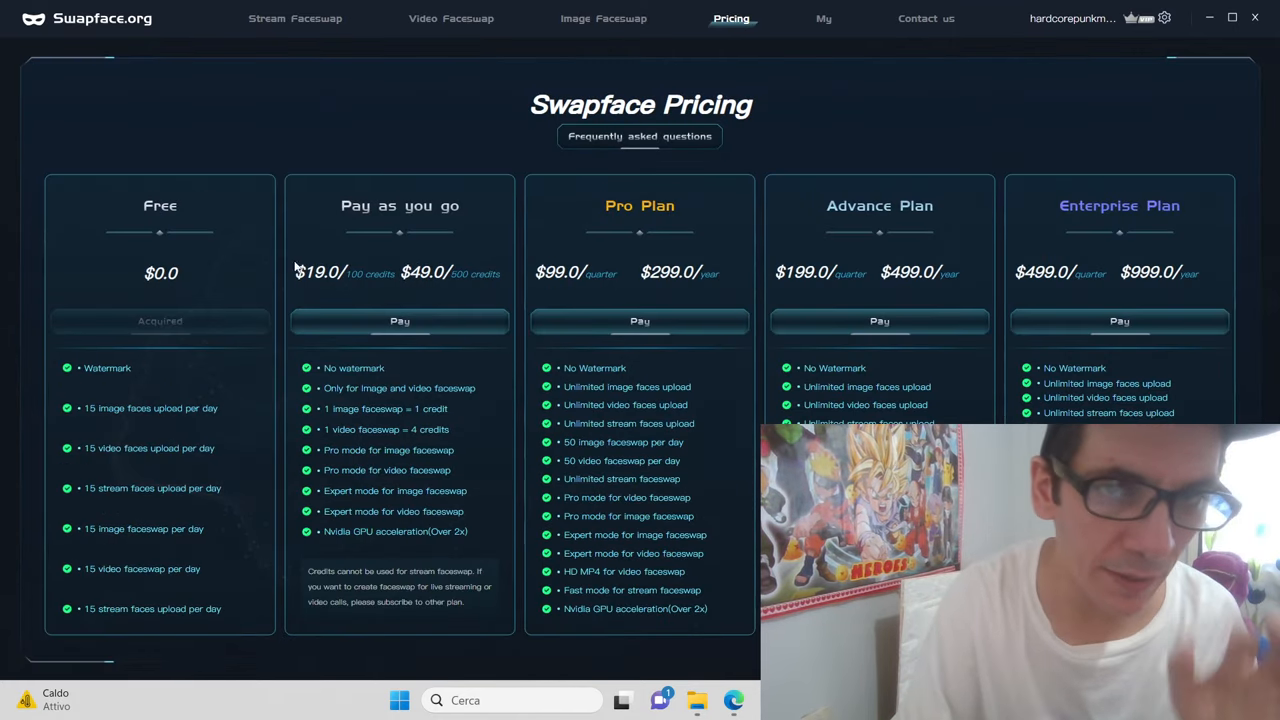
pyautogui.moveTo(176, 517)
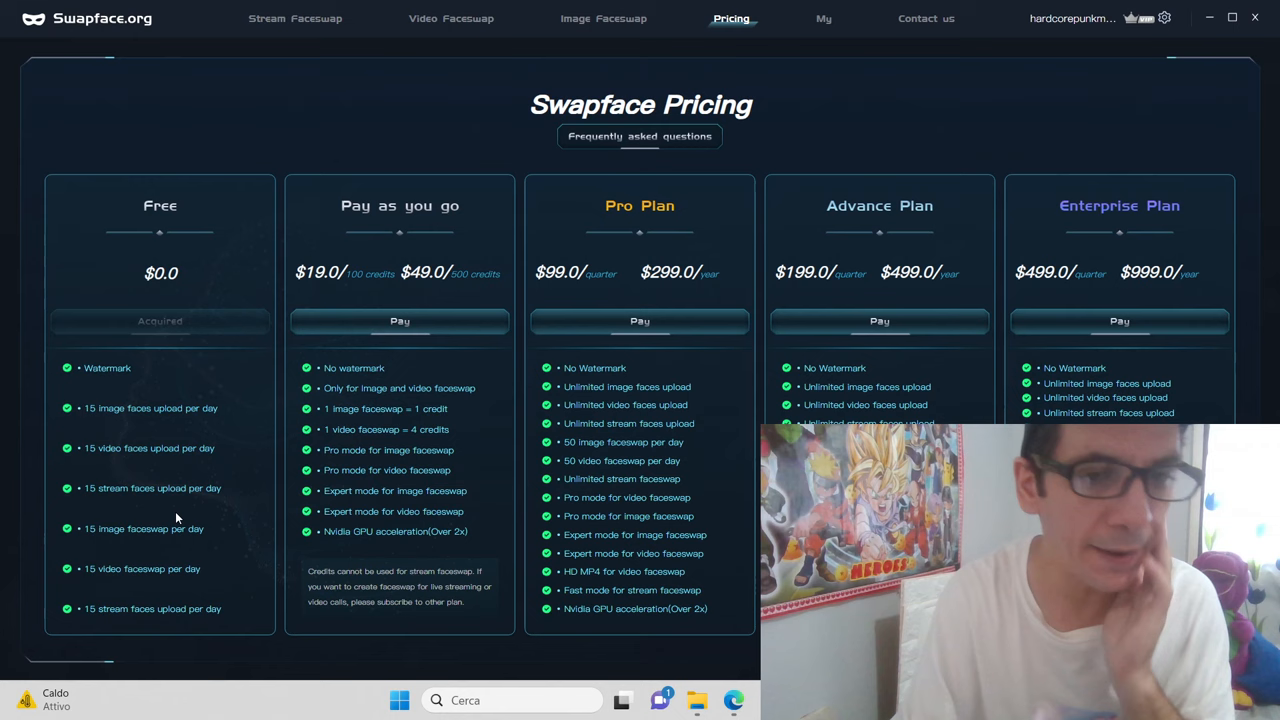
pyautogui.moveTo(177, 434)
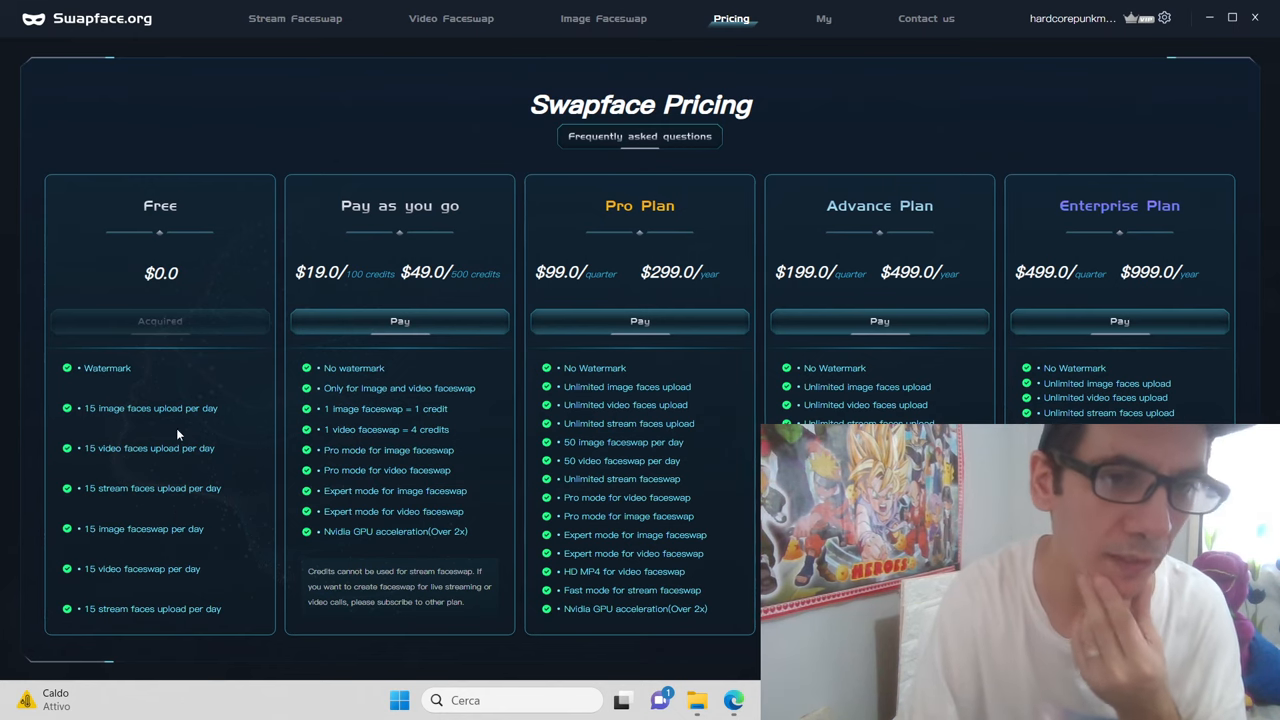
pyautogui.moveTo(158, 428)
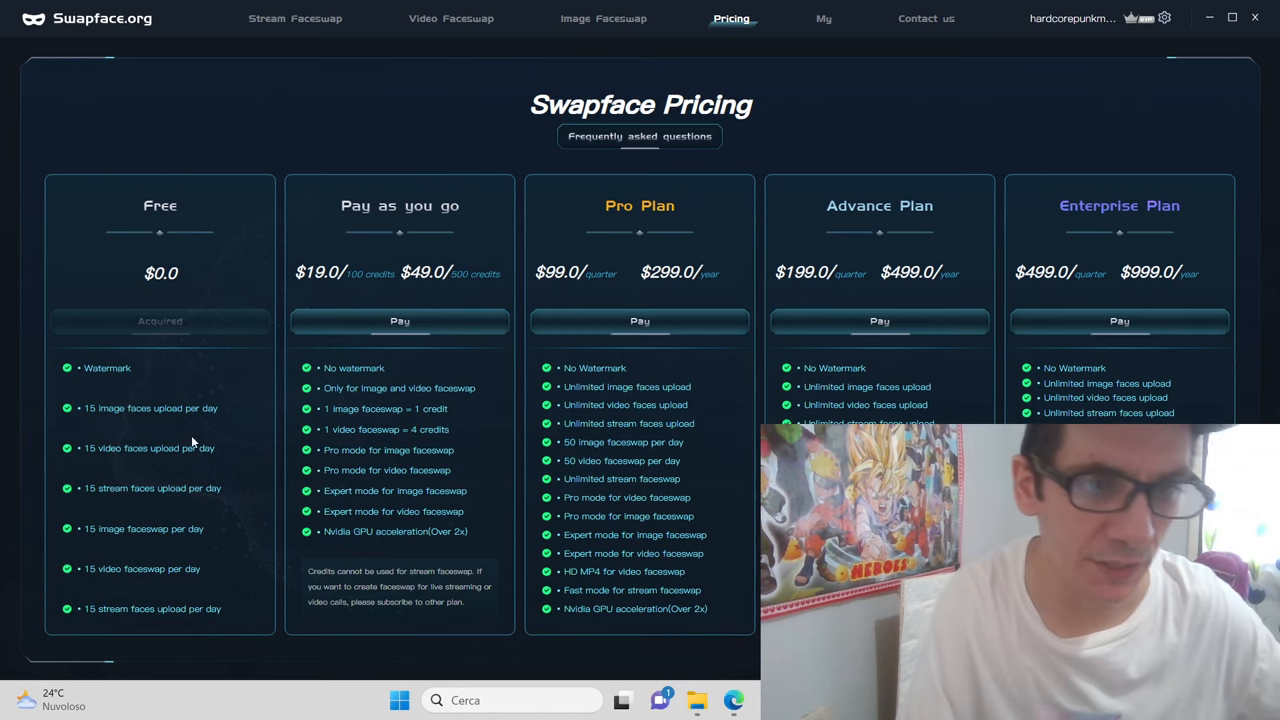
pyautogui.moveTo(121, 516)
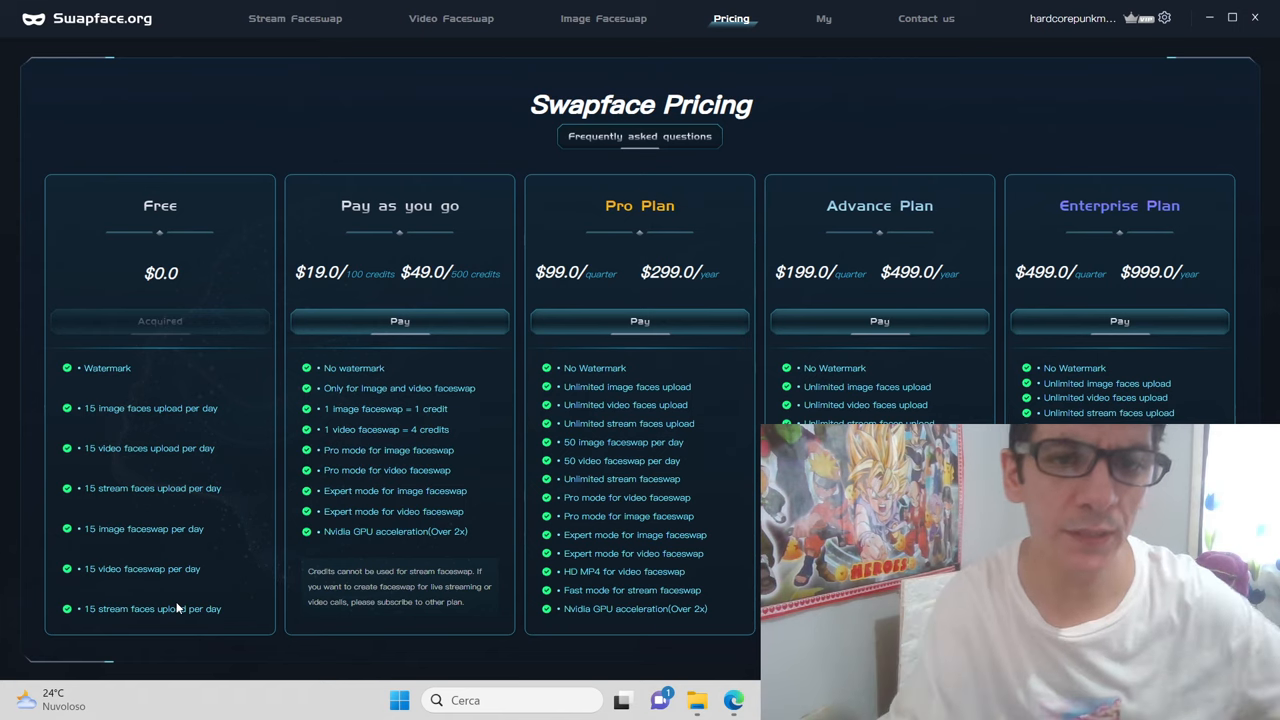
pyautogui.moveTo(490, 308)
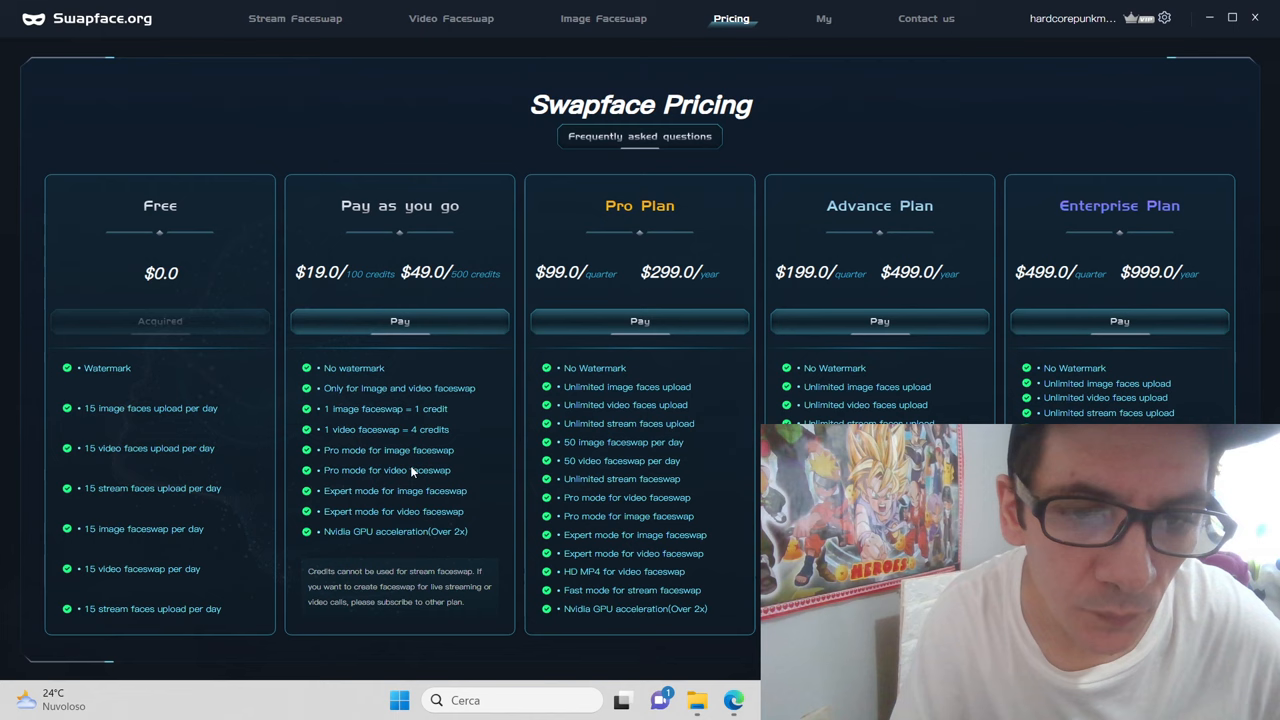
pyautogui.moveTo(425, 424)
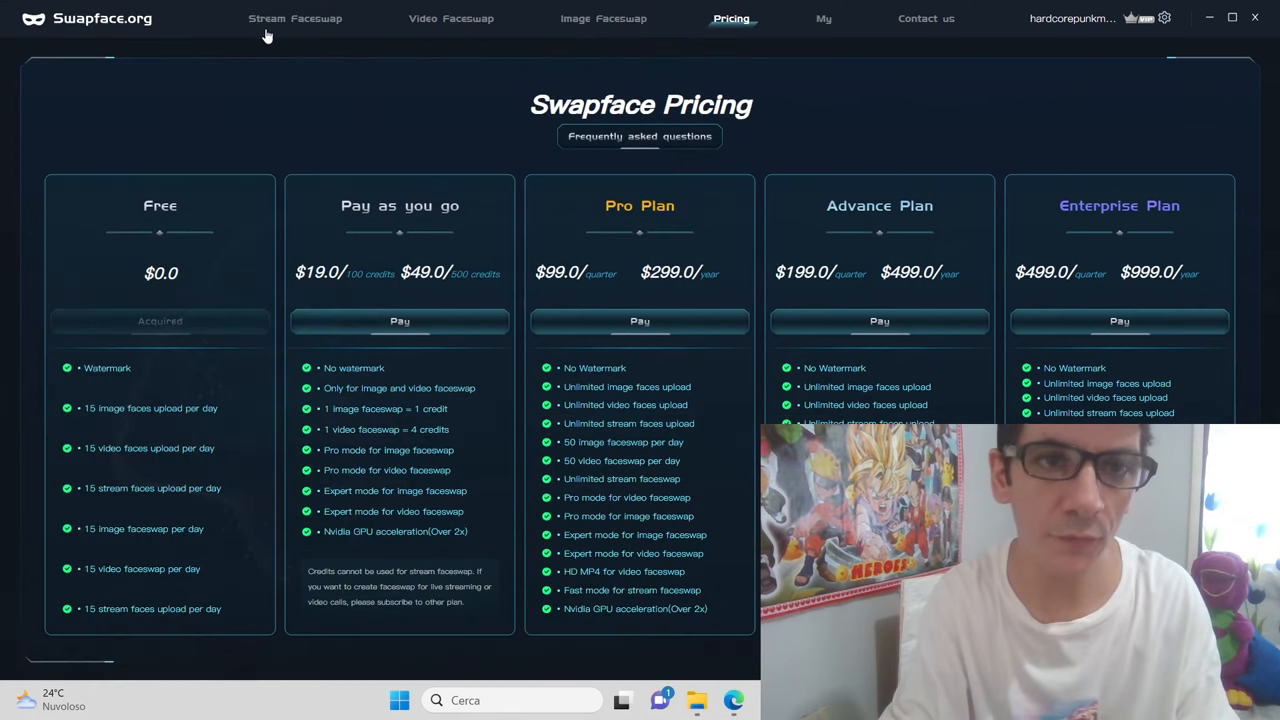
pyautogui.click(295, 18)
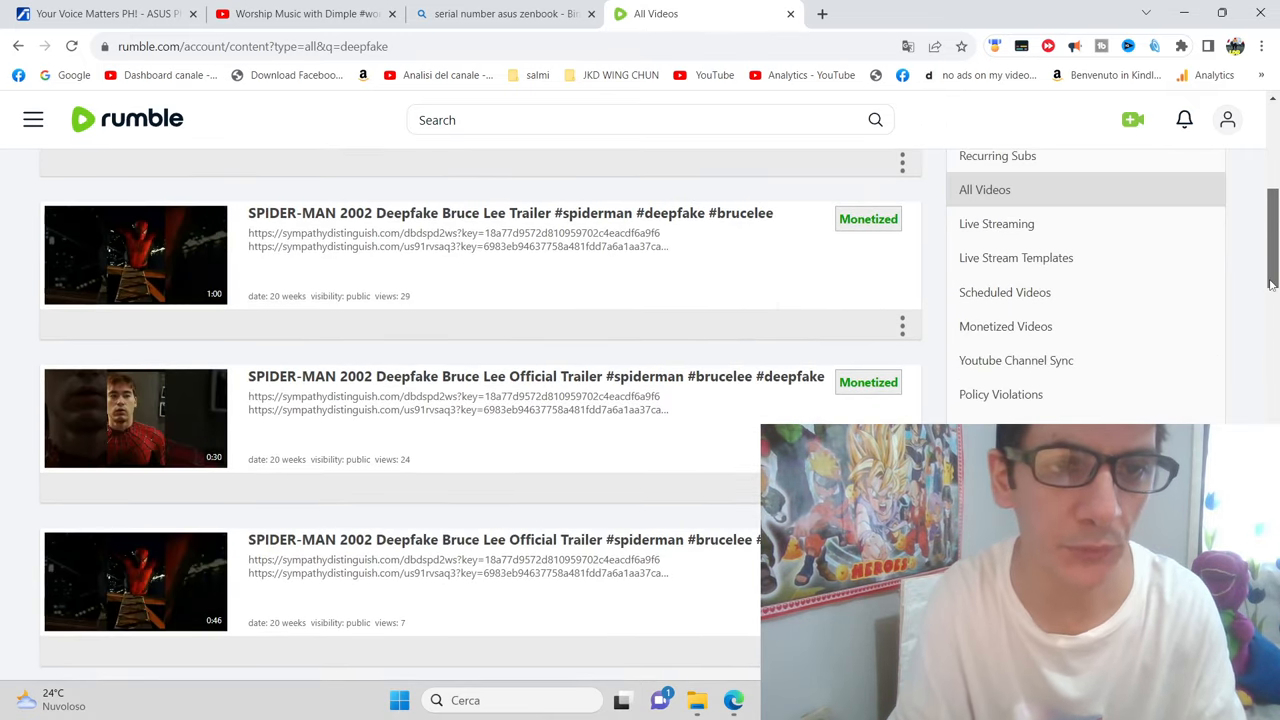
pyautogui.scroll(3)
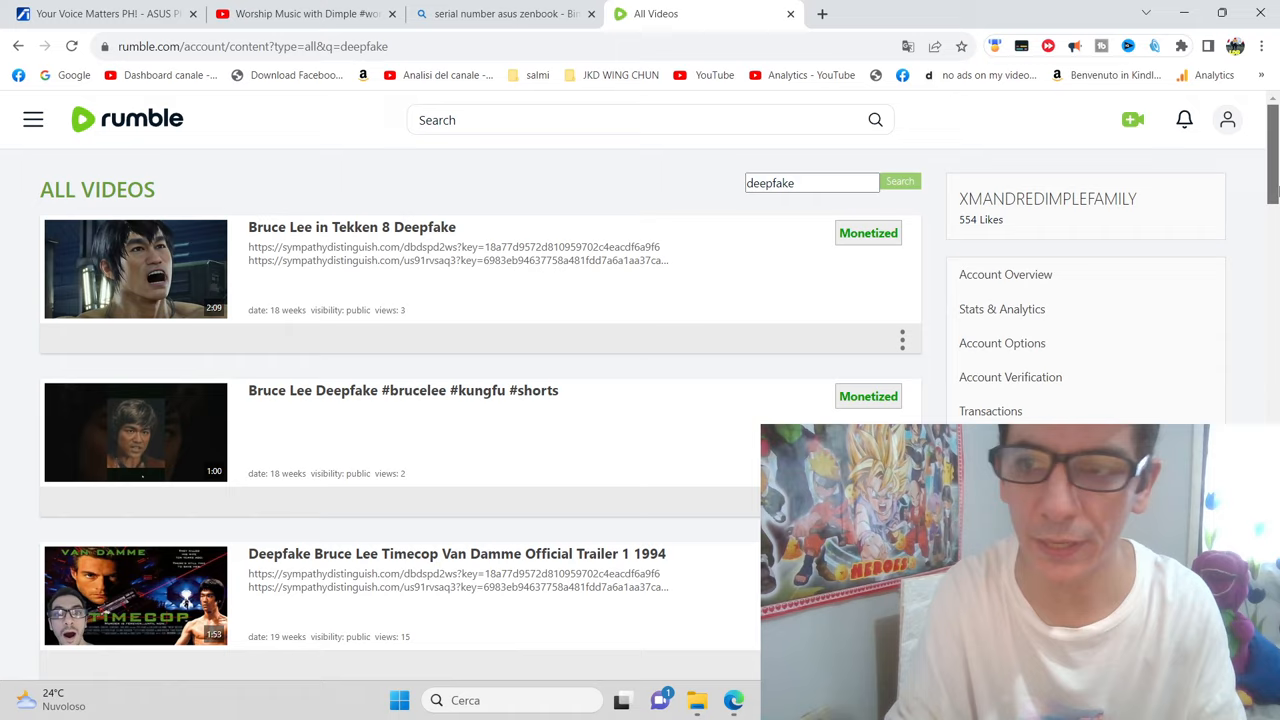
pyautogui.scroll(-3)
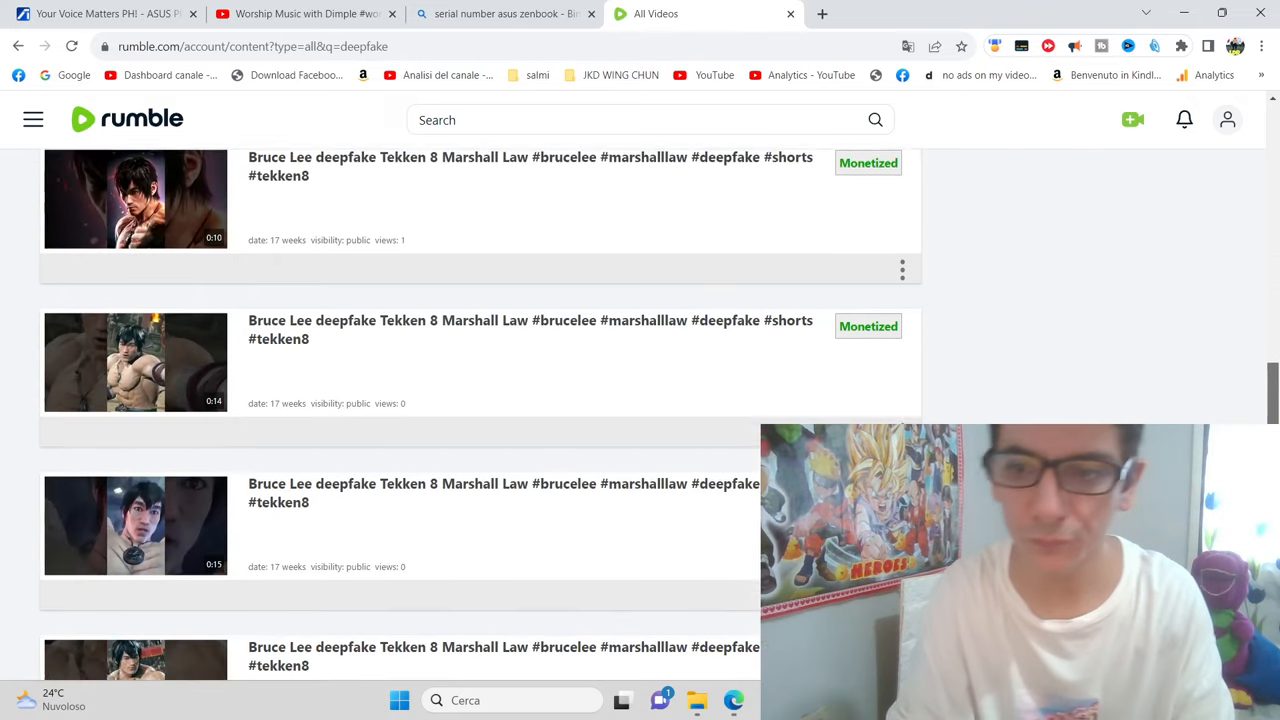
pyautogui.scroll(-3)
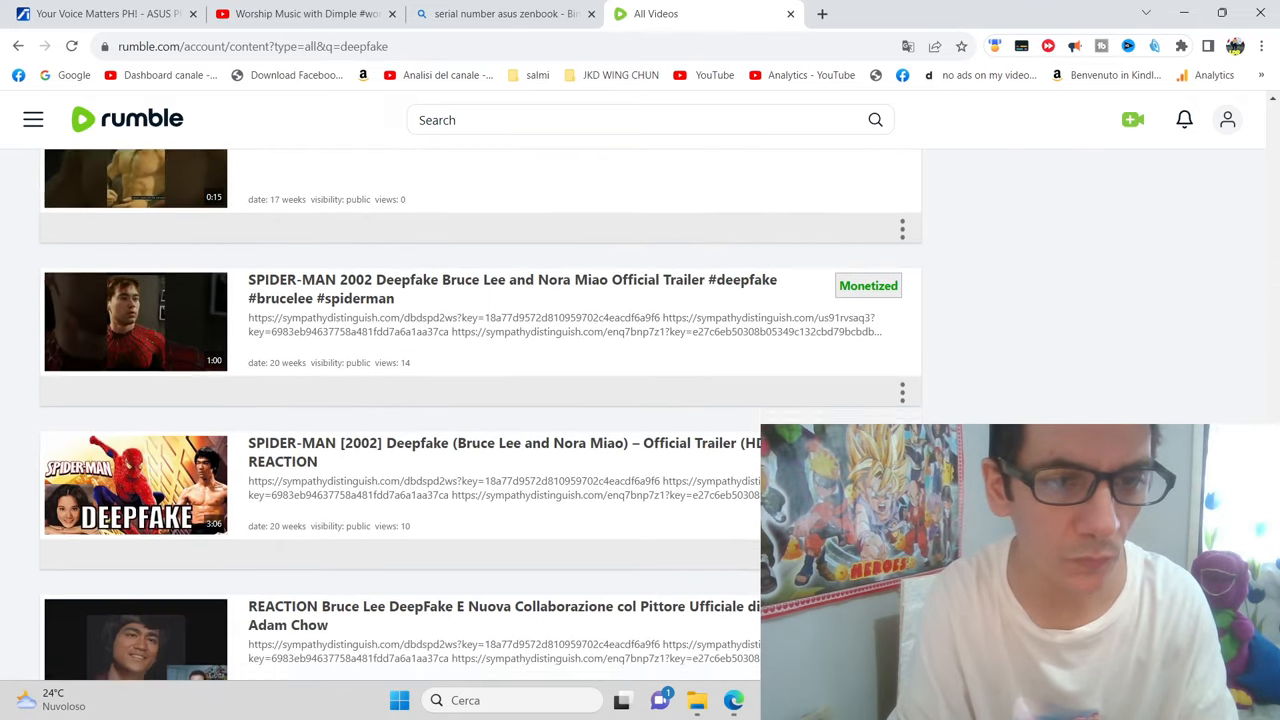
pyautogui.scroll(-3)
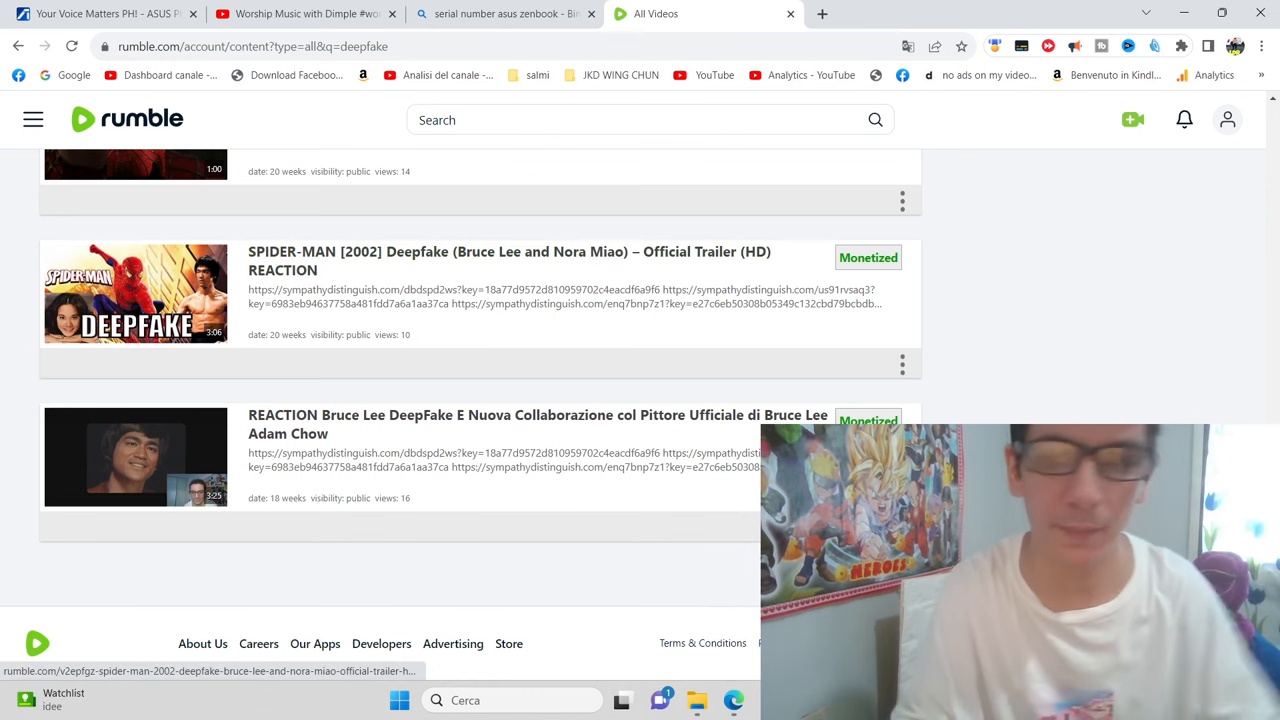
pyautogui.scroll(-3)
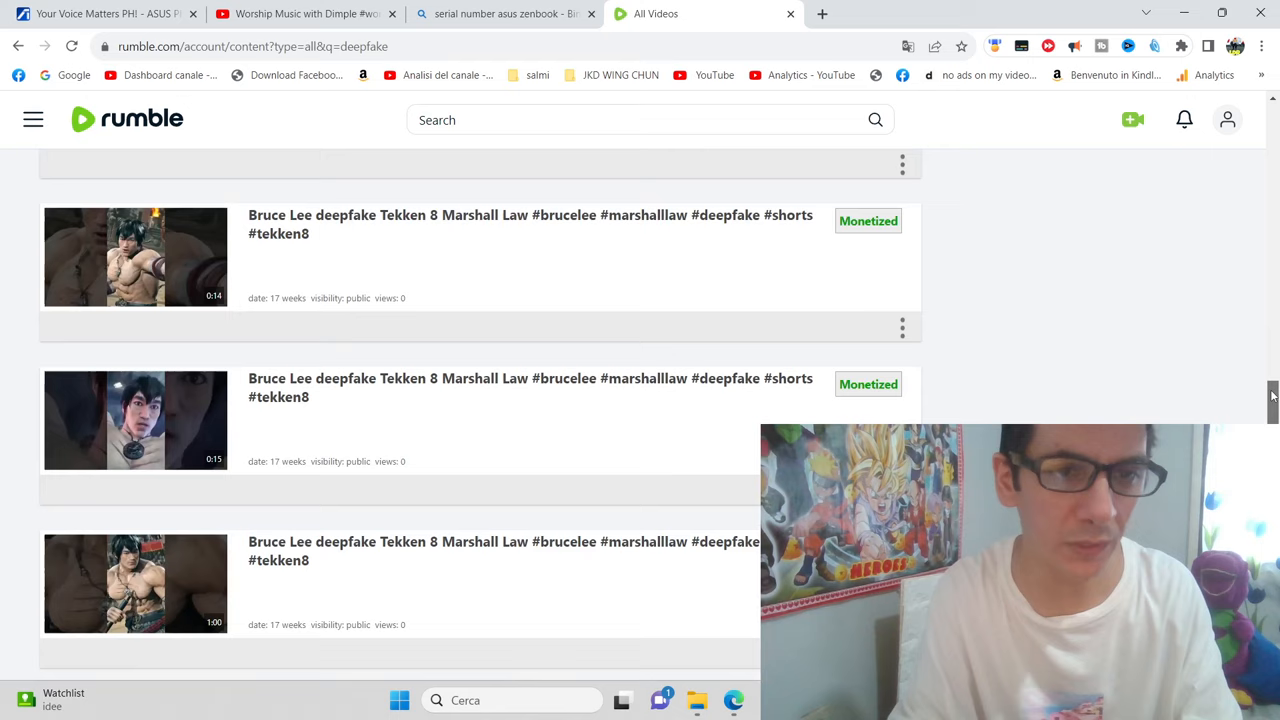